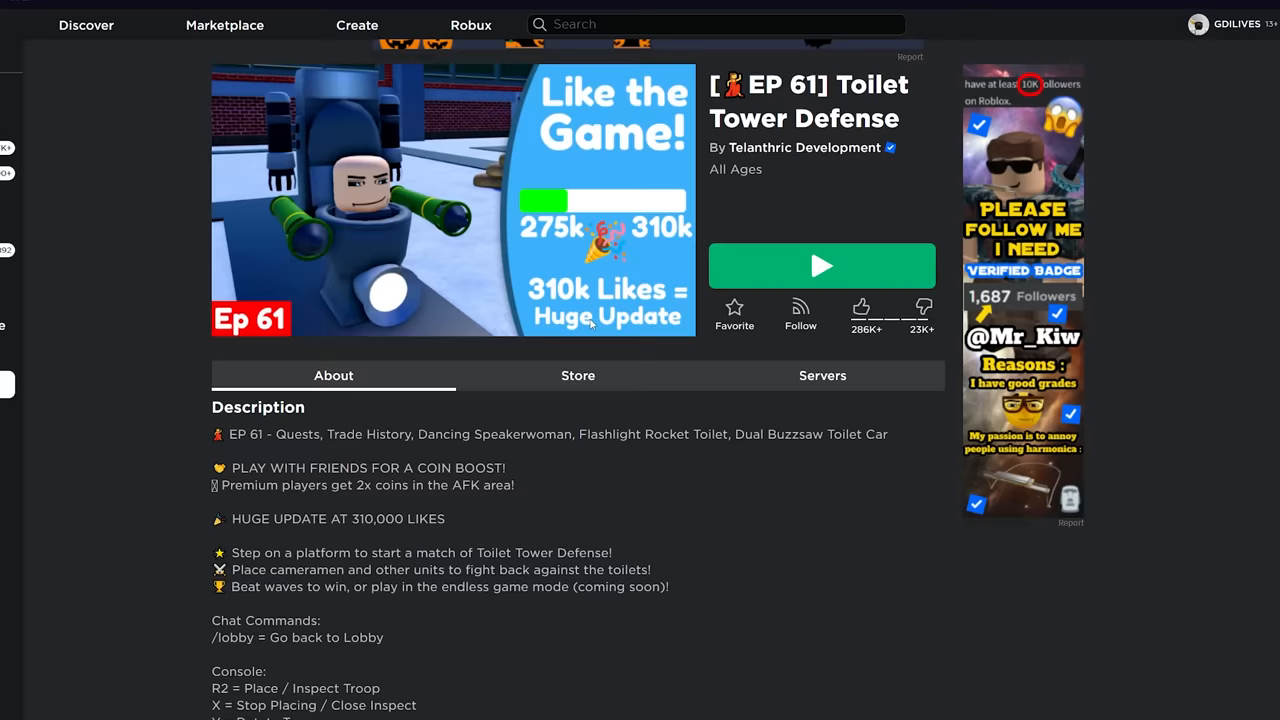
- Search the Toolbox model library for 'tower defense game'
scroll(down, 3)
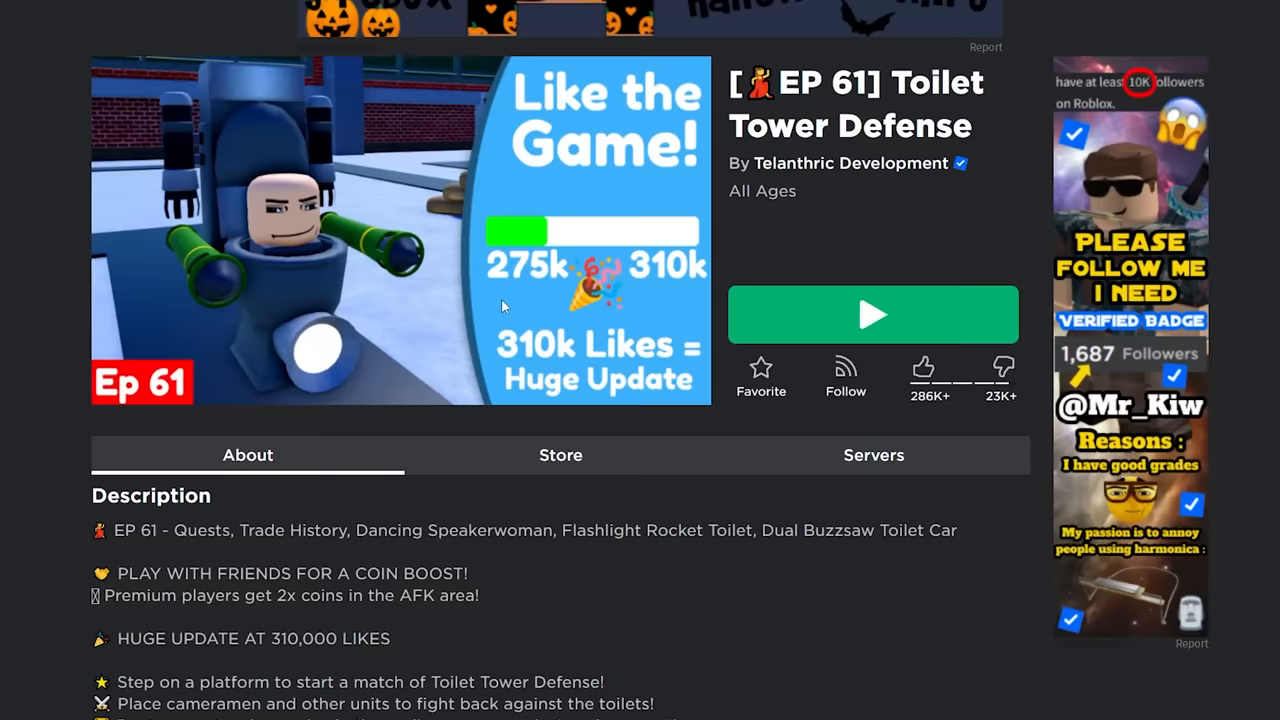
click(872, 314)
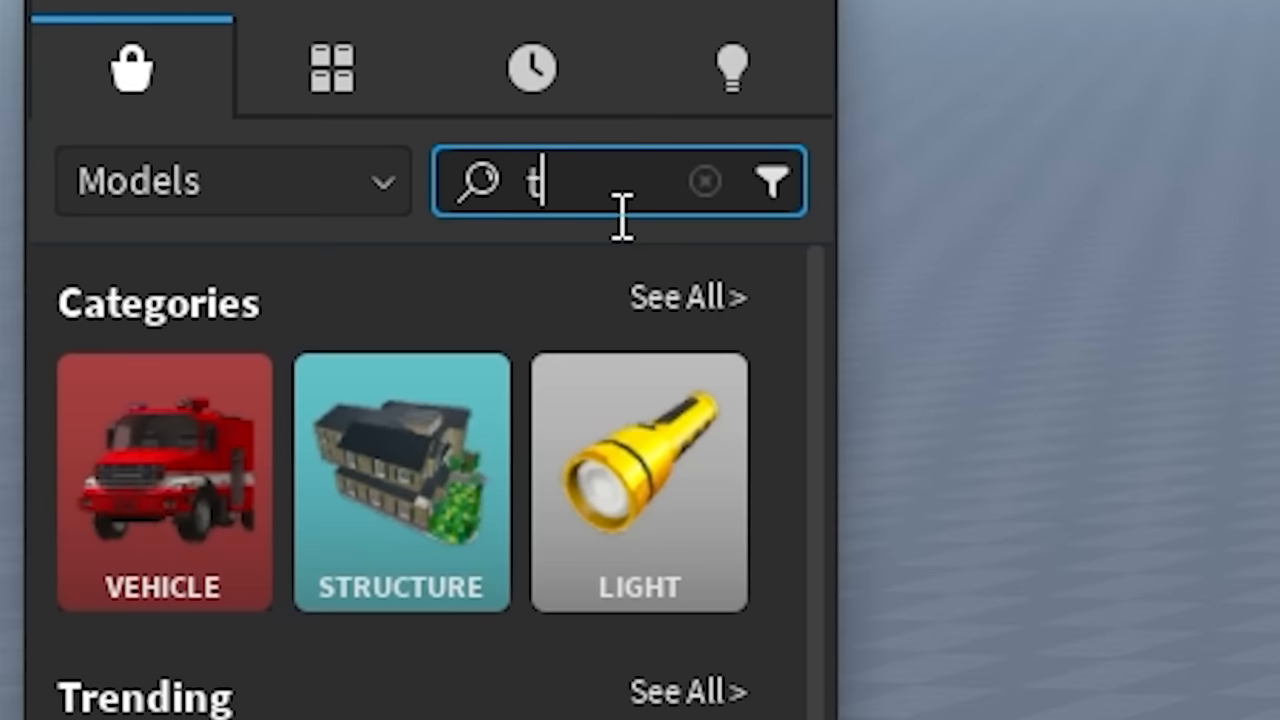
text(tower defense game)
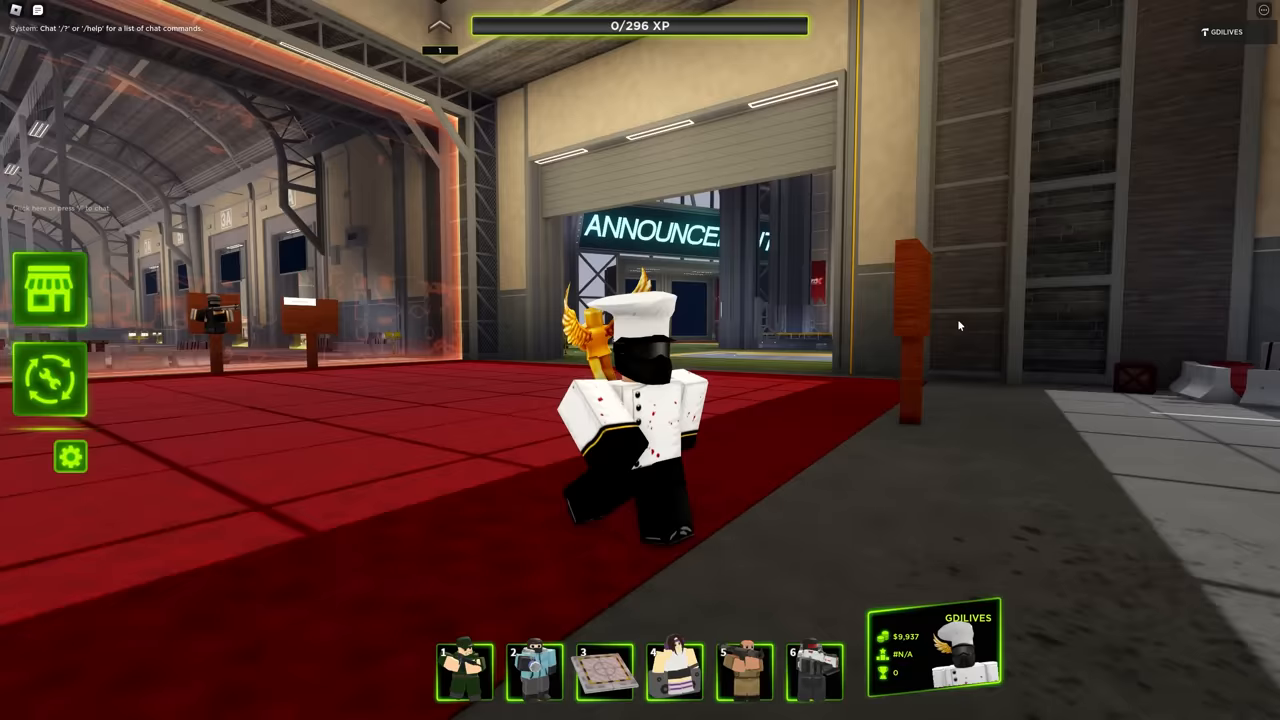
- Open the lobby HUD's Towers shop listing Laser Gunner, Ranger and DJ
click(50, 290)
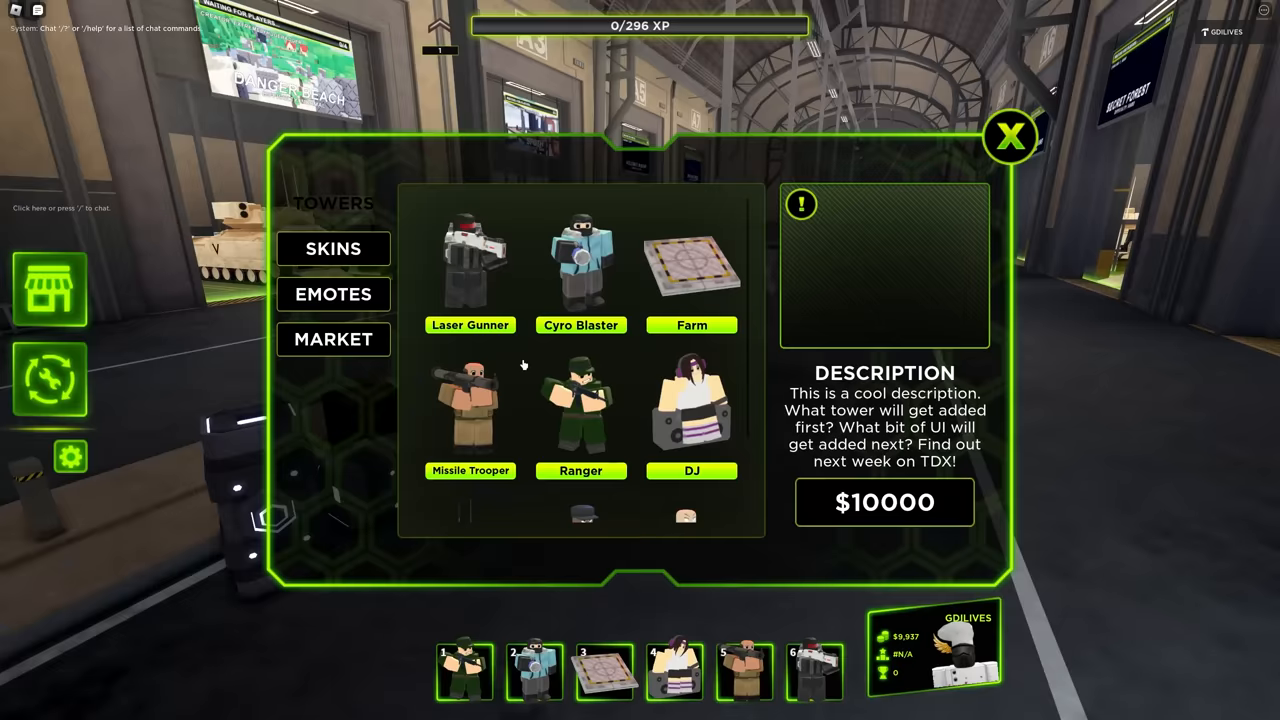
click(1008, 136)
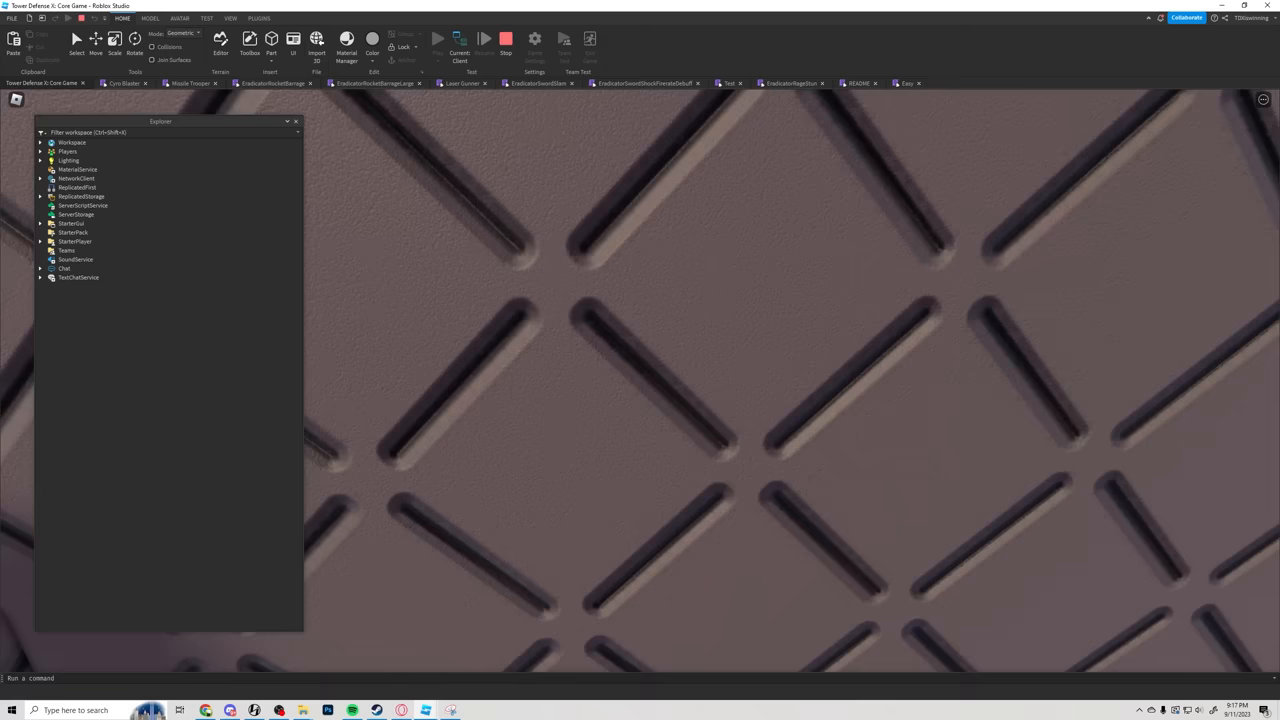
- Expand the Explorer hierarchy down to the Enemies folder of enemy models
click(468, 40)
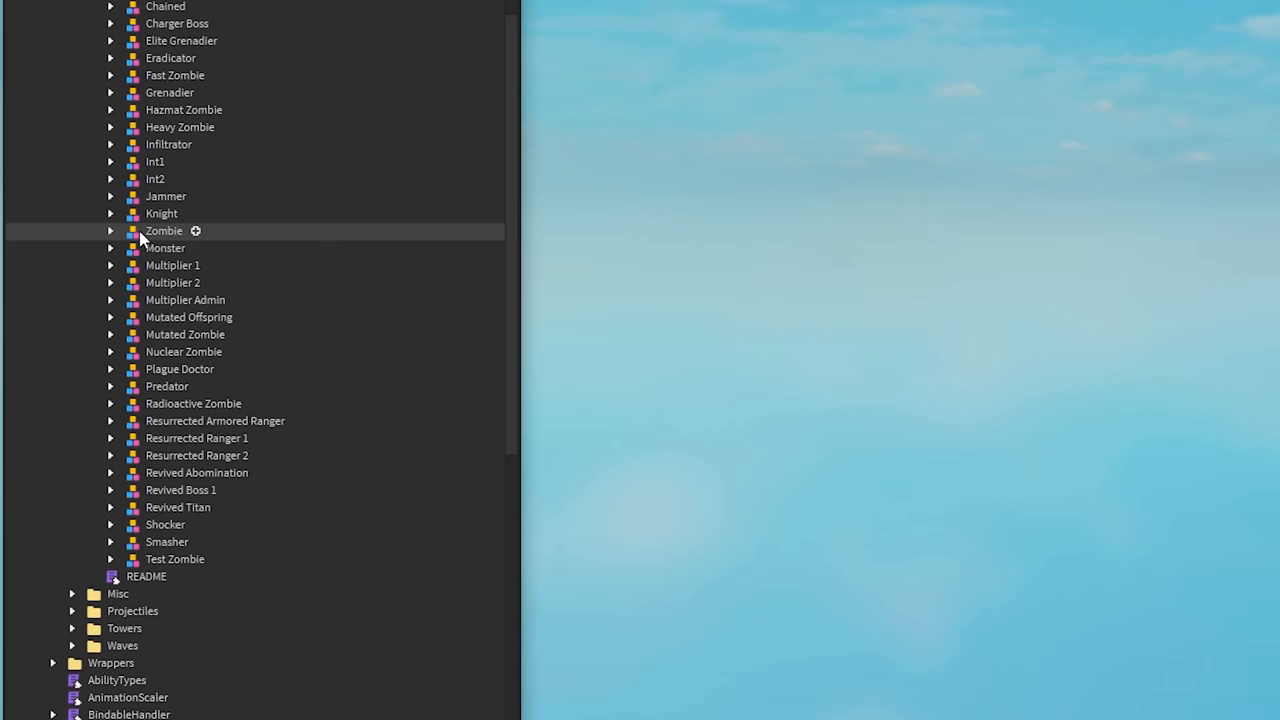
- Bring up the context menu of editing actions for the Zombie enemy model
right_click(164, 232)
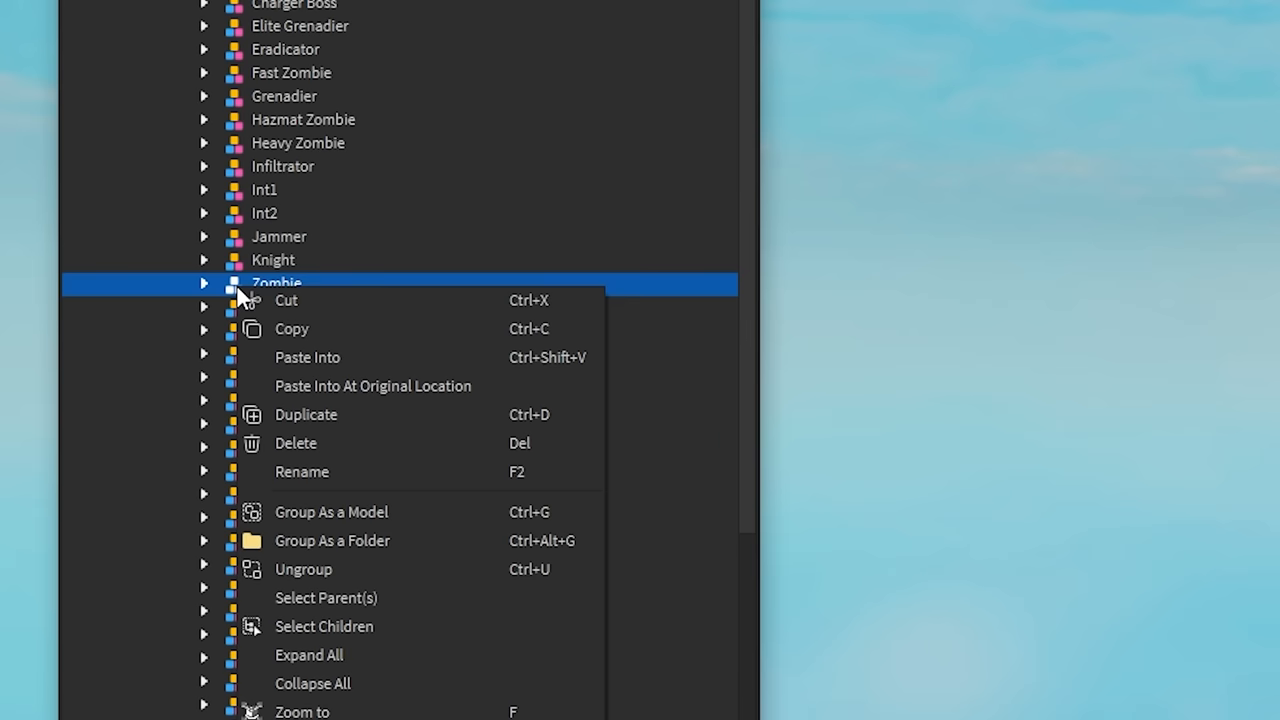
mouse_move(340, 376)
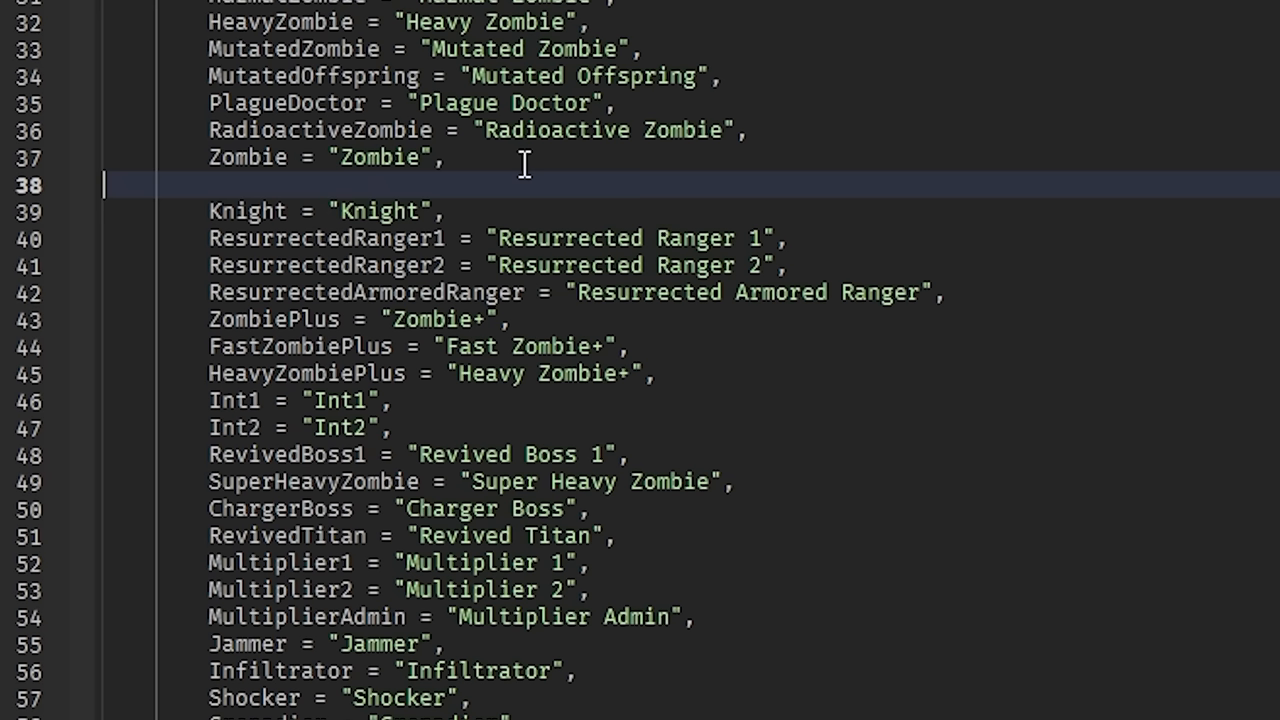
- Add a Toilet enemy entry and set wave 1 EnemyType to Enums.Enemies.Toilet
text(Toilet,)
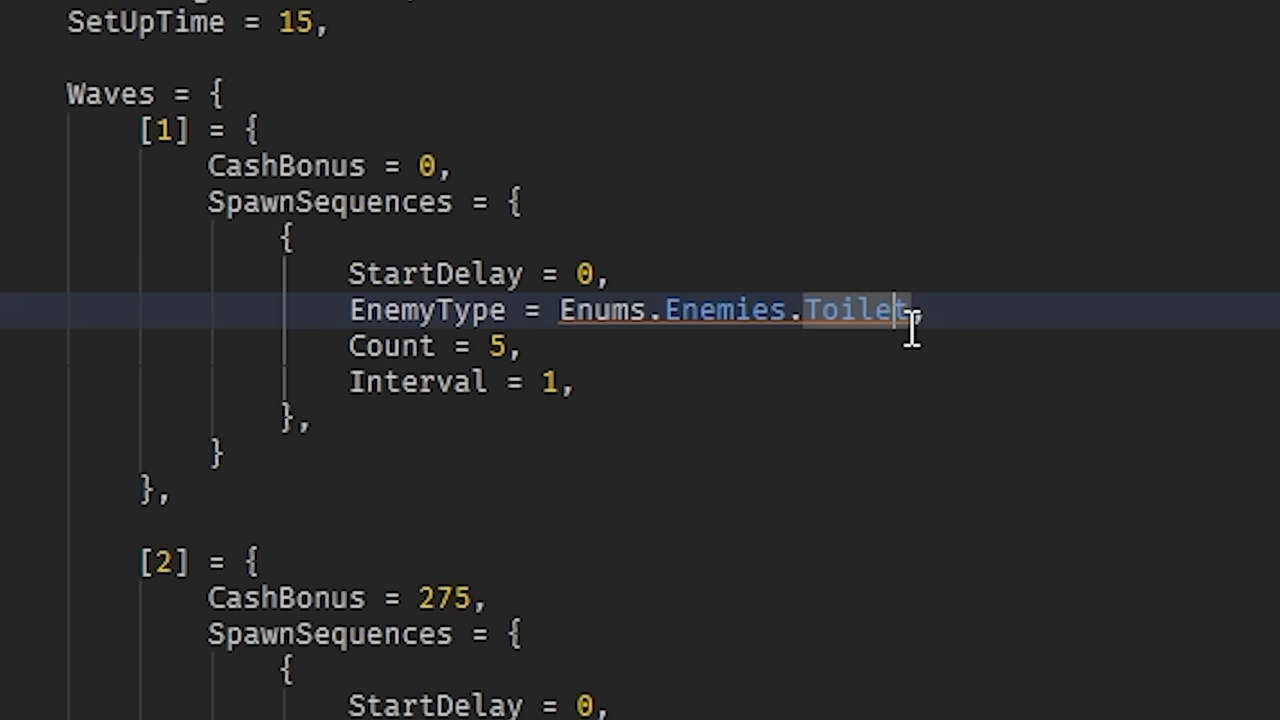
click(624, 274)
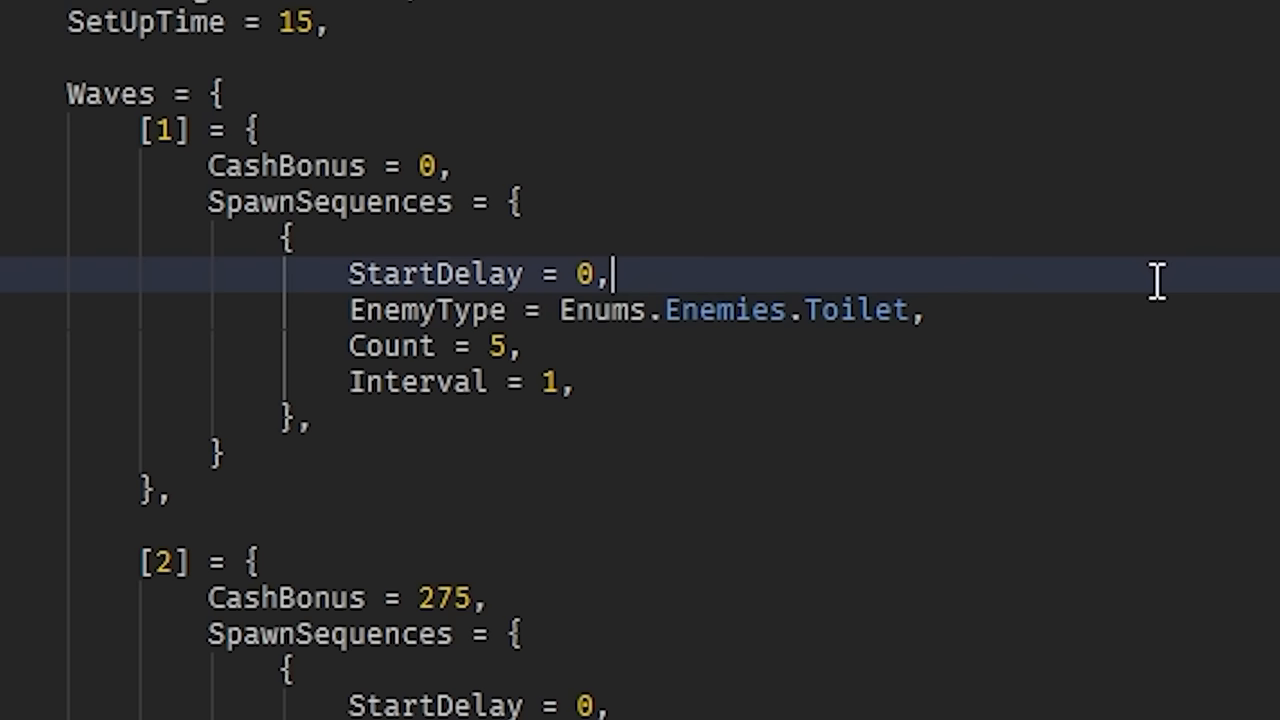